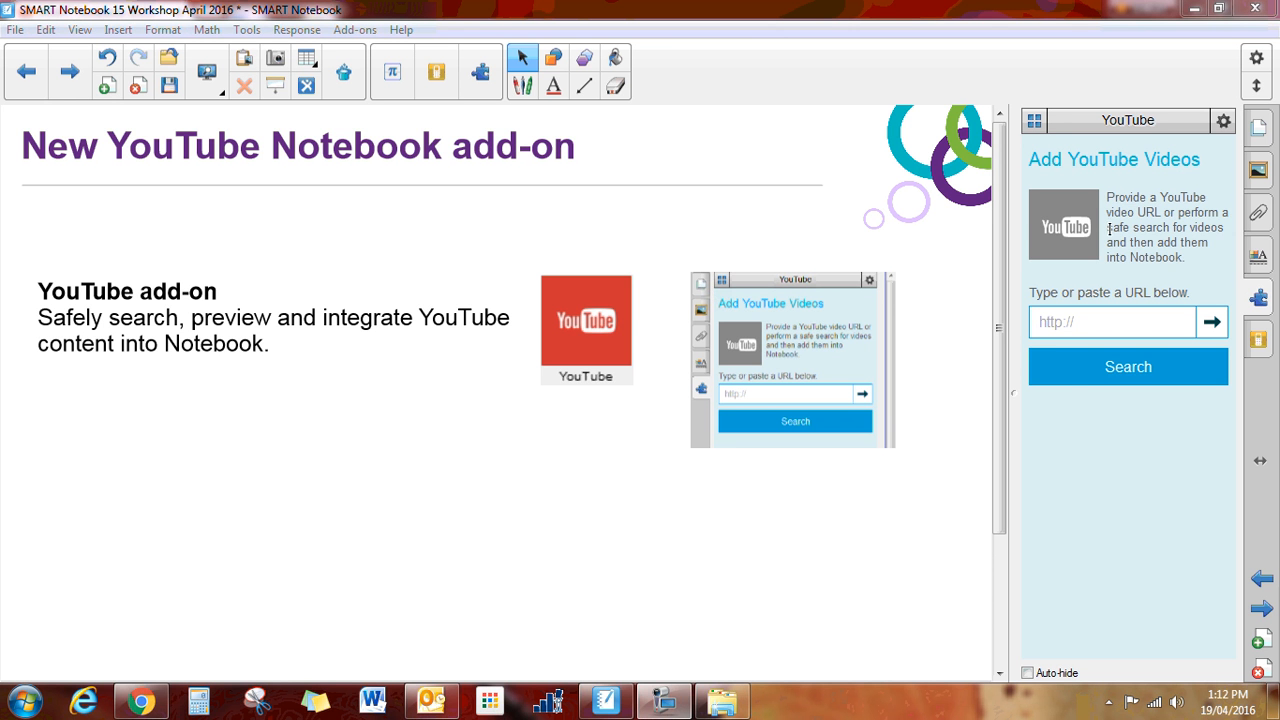
# Open the YouTube add-on and copy the Lesson Activity Builder video URL from Chrome.
pyautogui.click(1029, 120)
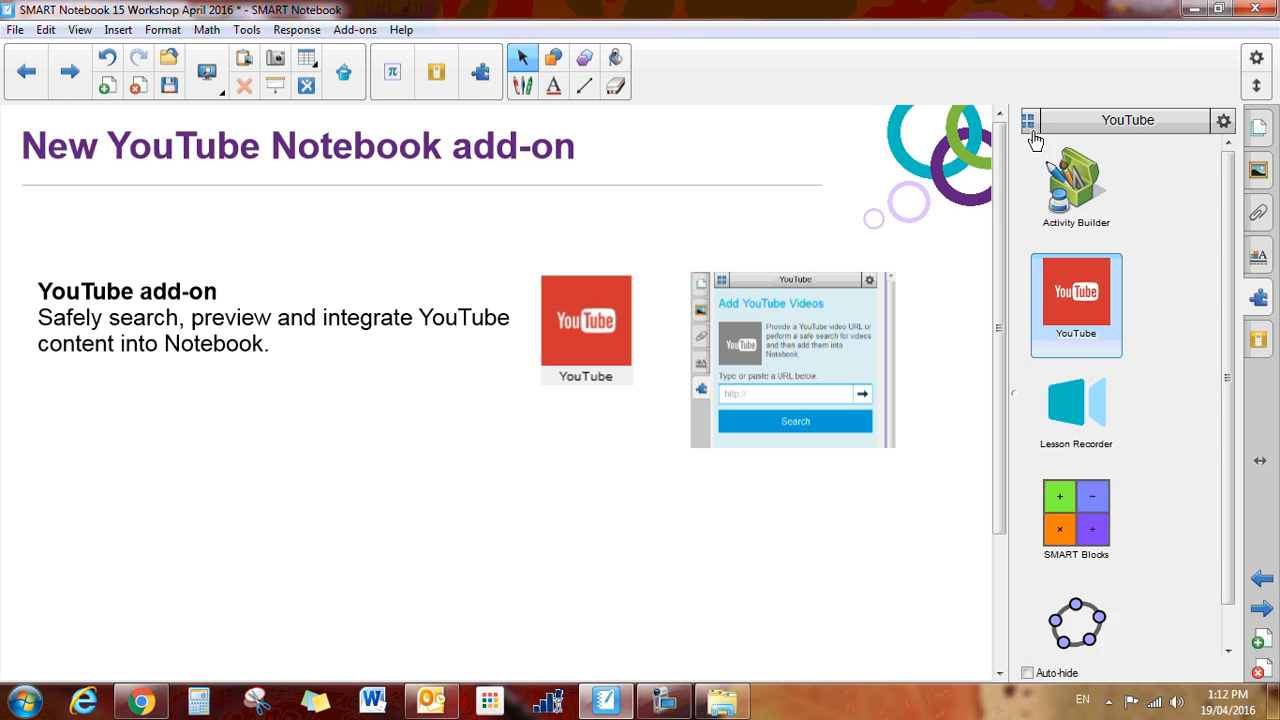
pyautogui.click(1028, 120)
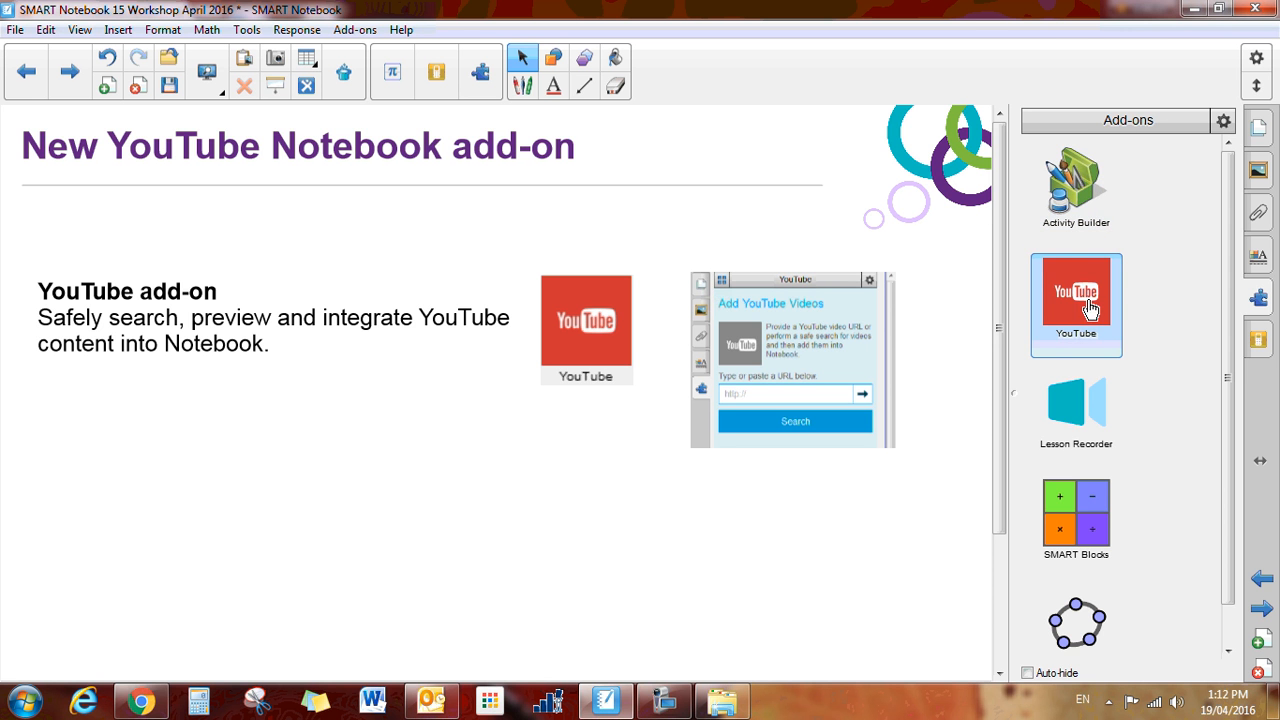
pyautogui.click(1076, 304)
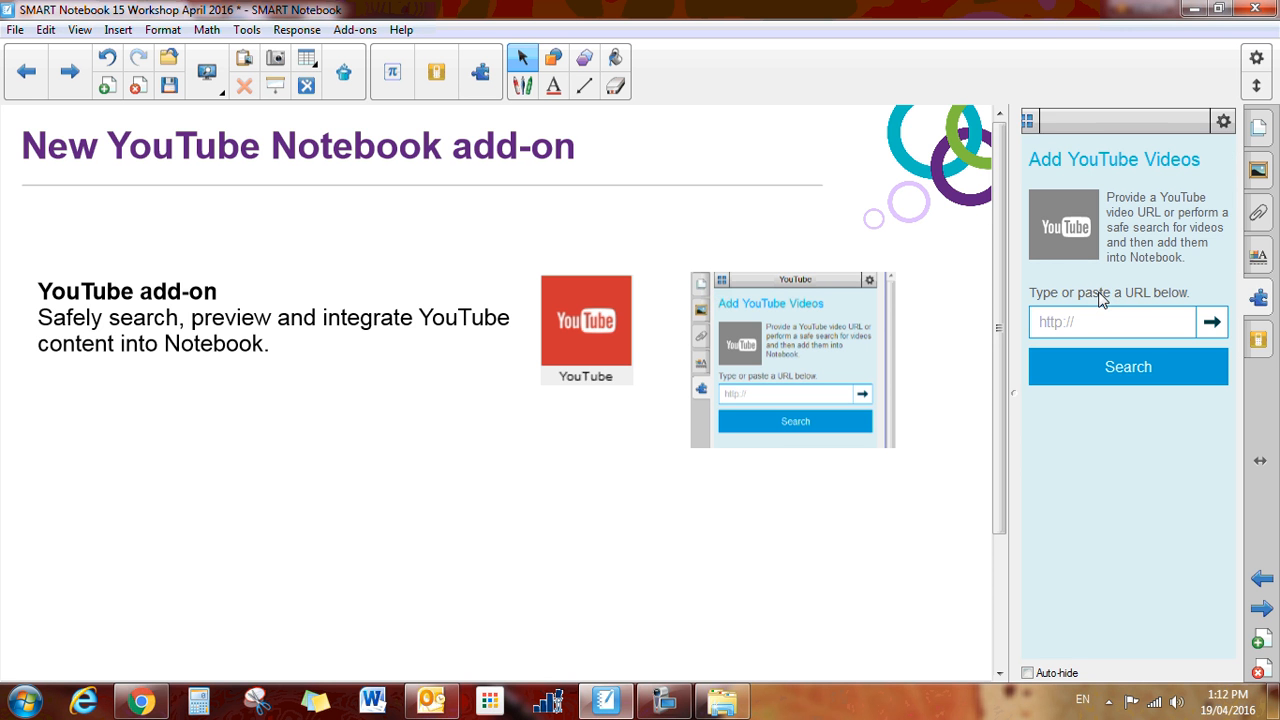
pyautogui.click(1110, 321)
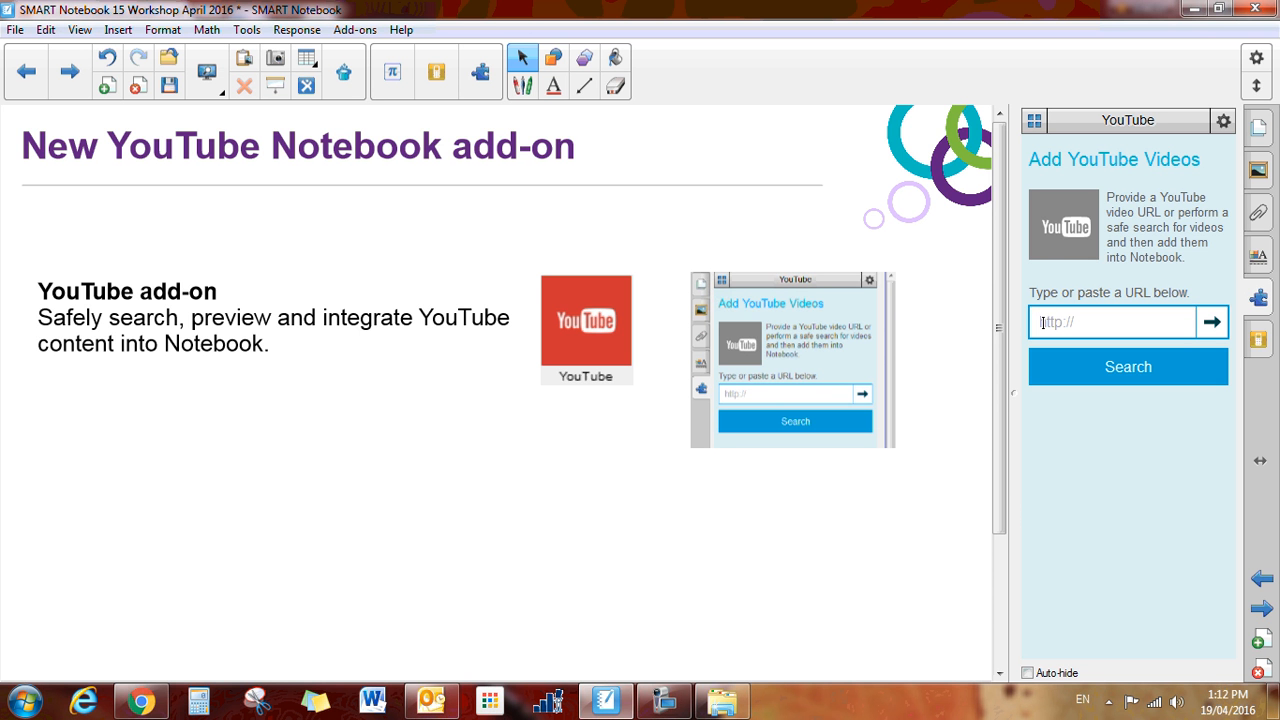
pyautogui.click(141, 700)
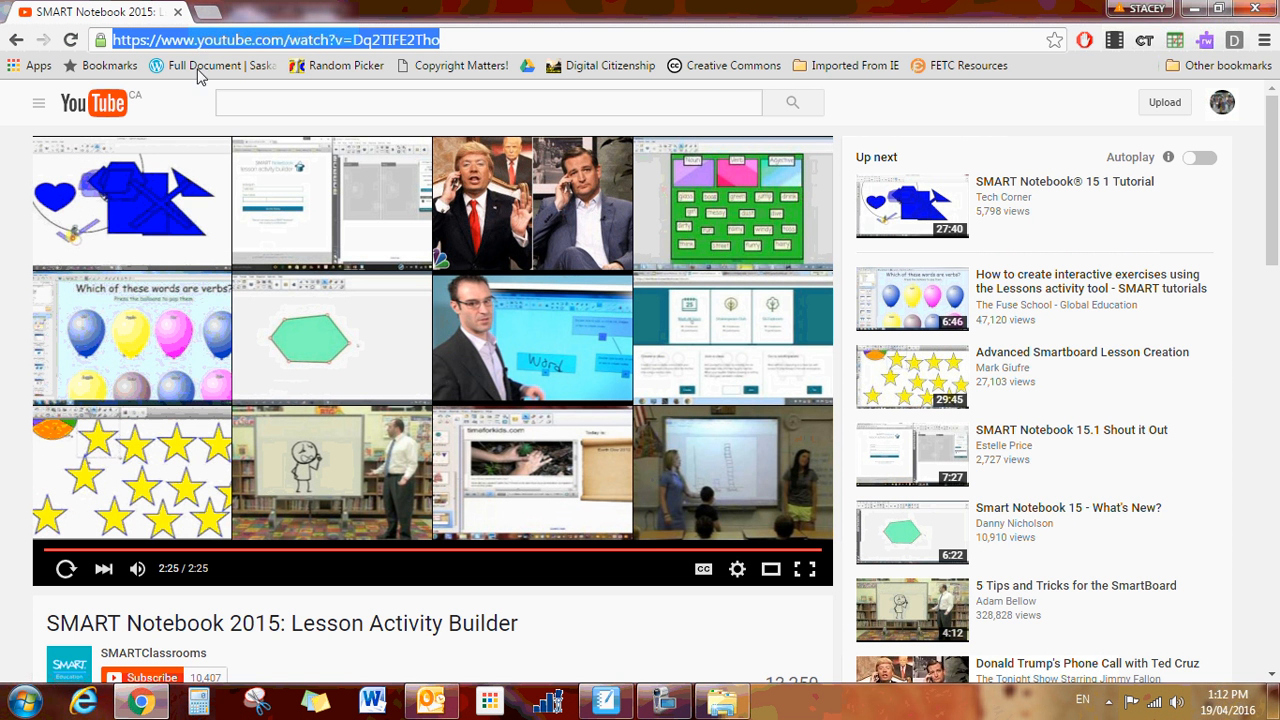
pyautogui.click(605, 700)
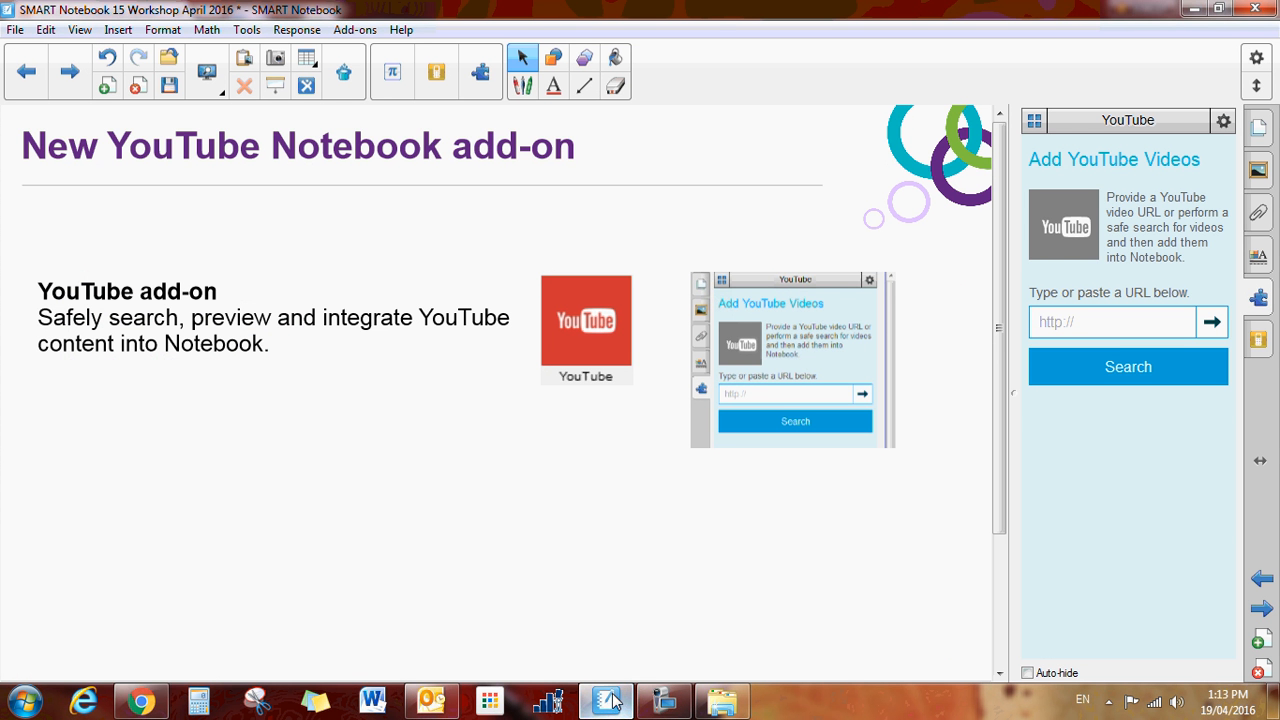
# Paste the copied youtube.com link into the add-on's URL box and insert the video.
pyautogui.click(1110, 321)
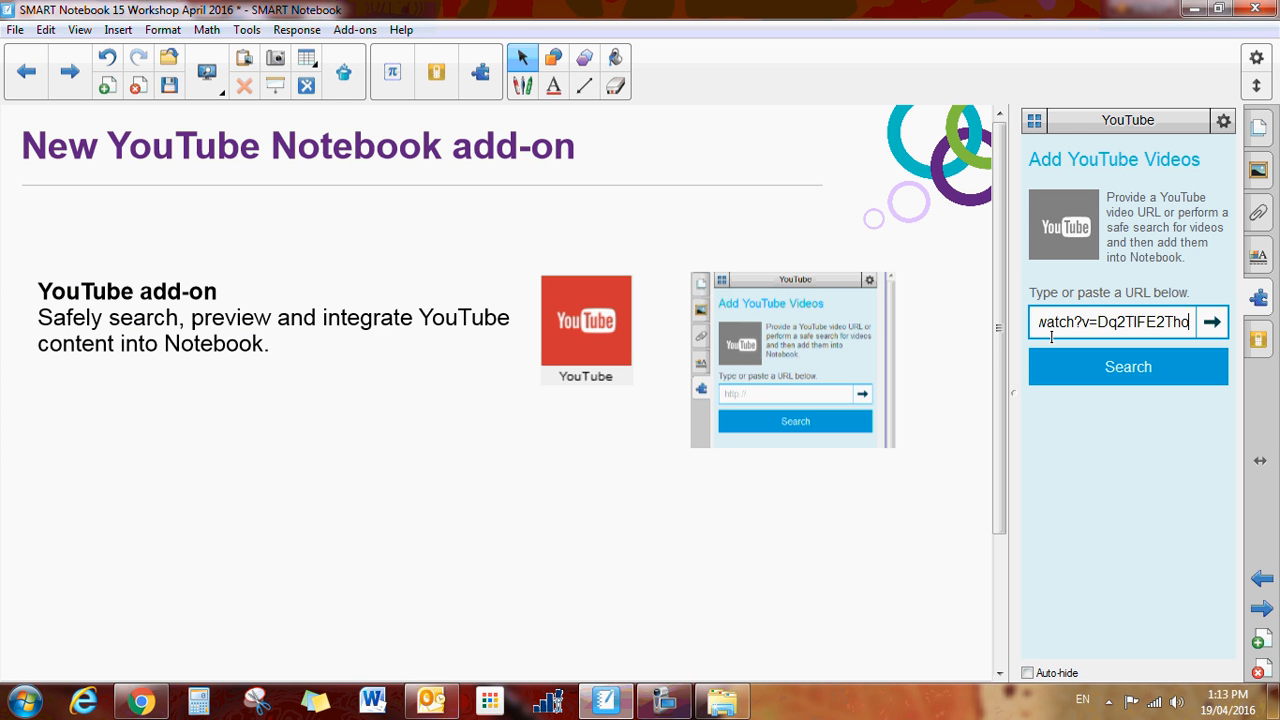
pyautogui.write('https://www.youtube.com')
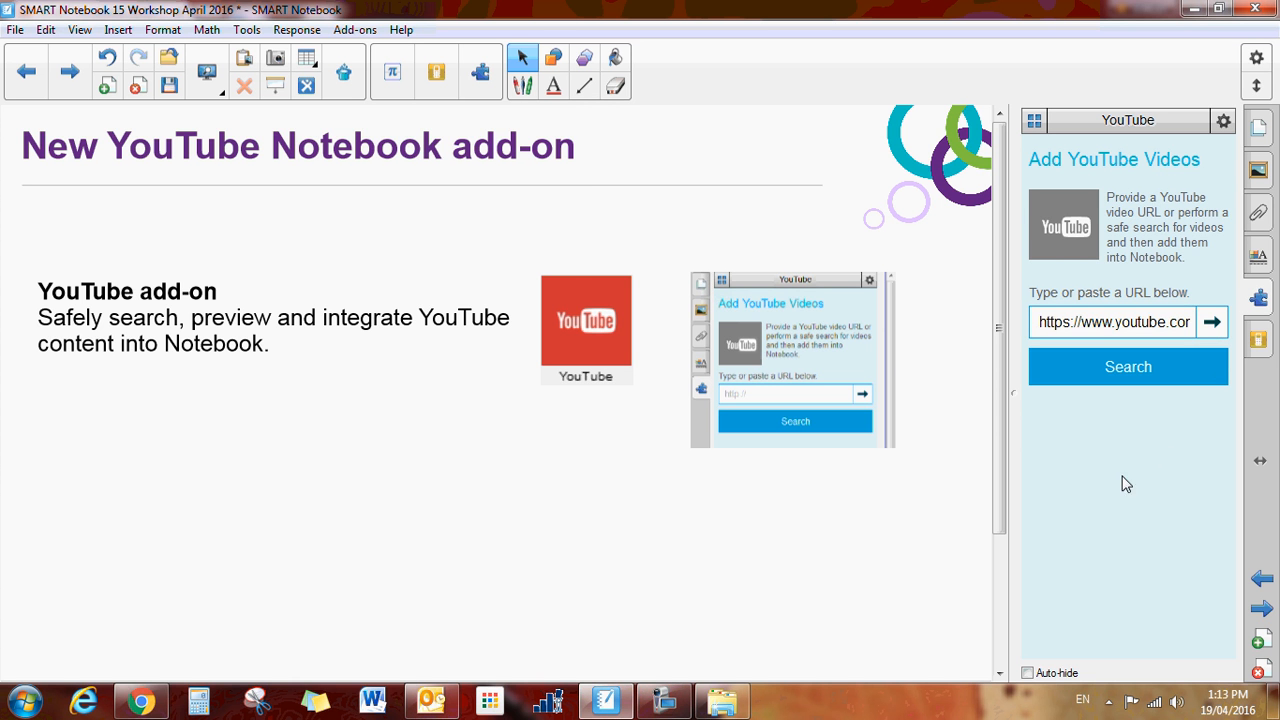
pyautogui.click(1128, 366)
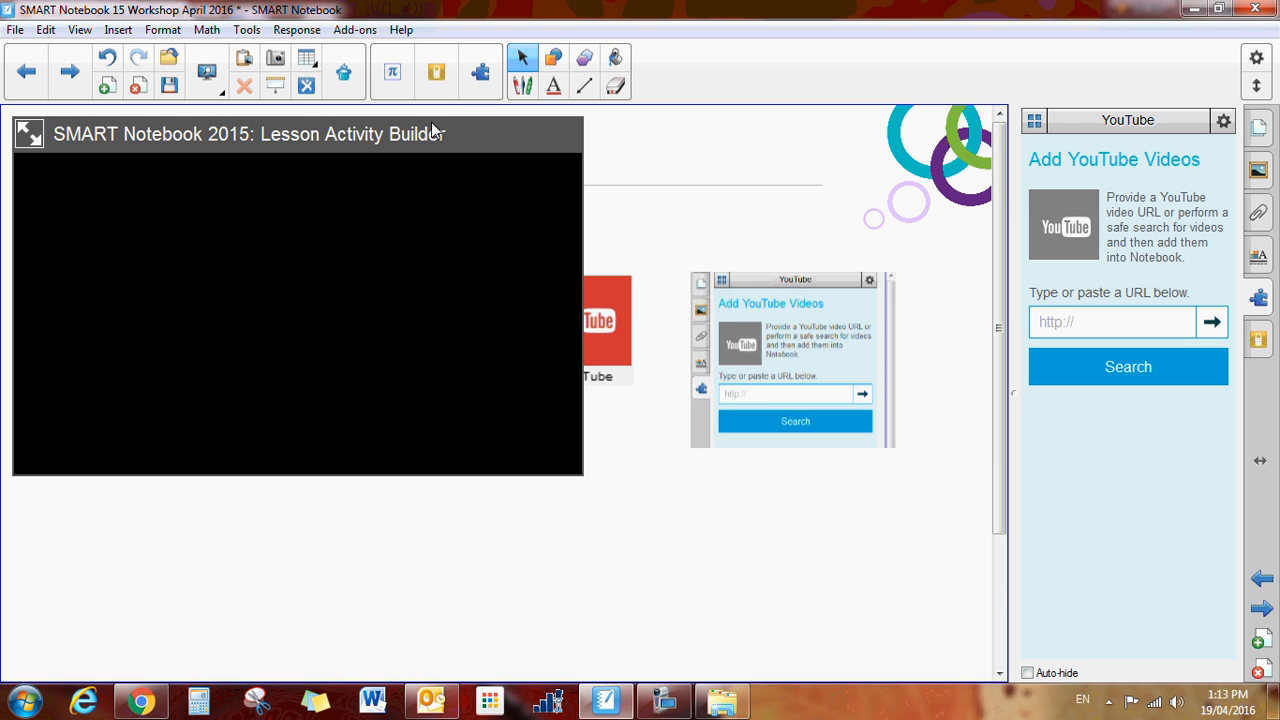
pyautogui.moveTo(377, 167)
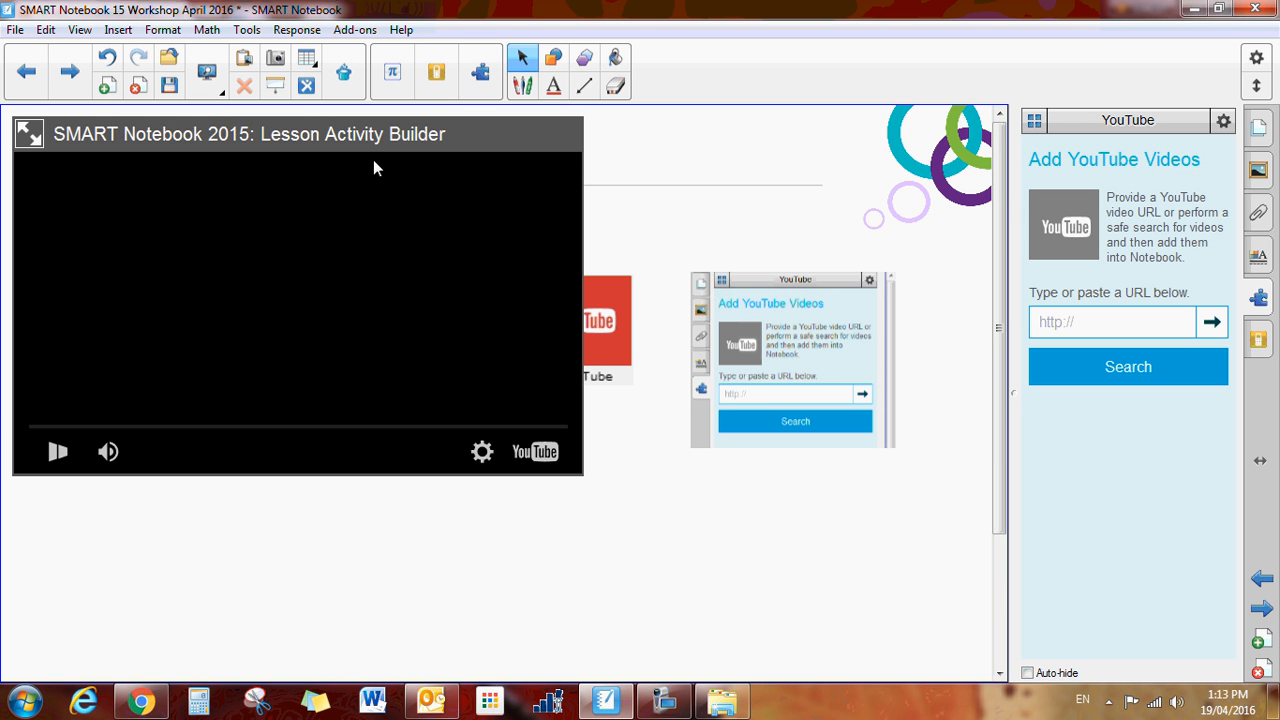
pyautogui.moveTo(423, 462)
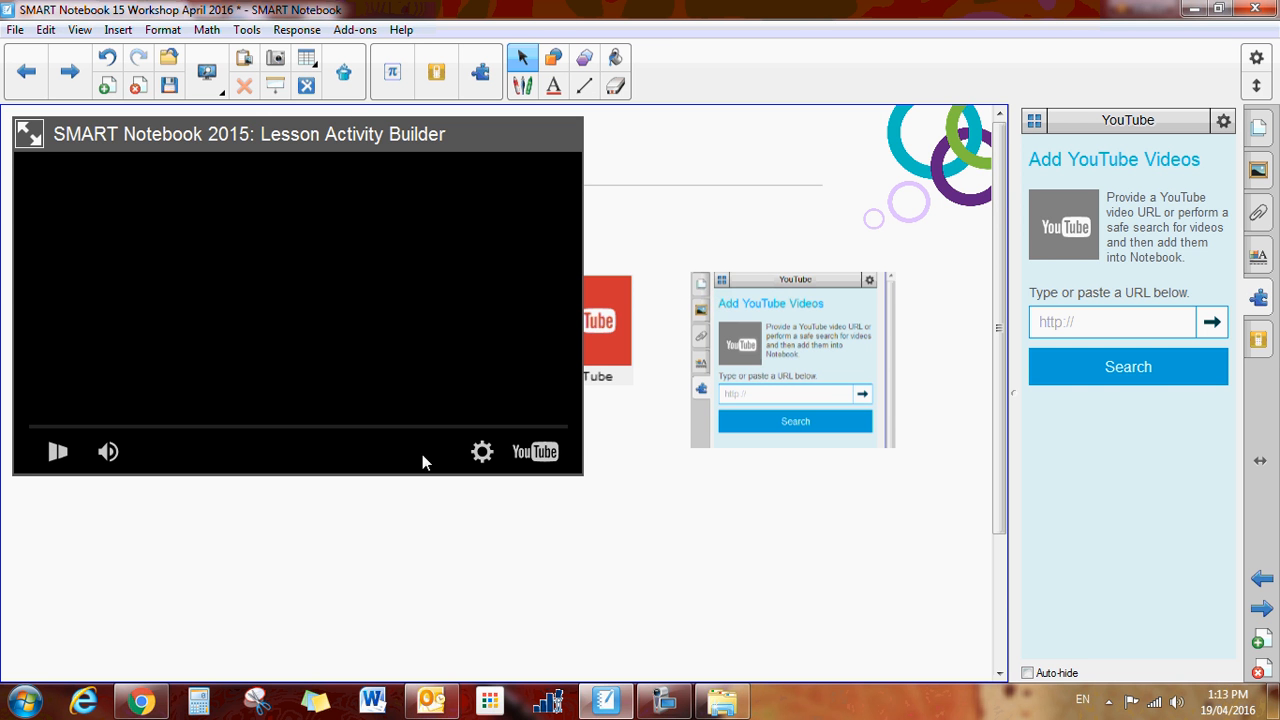
pyautogui.moveTo(1150, 310)
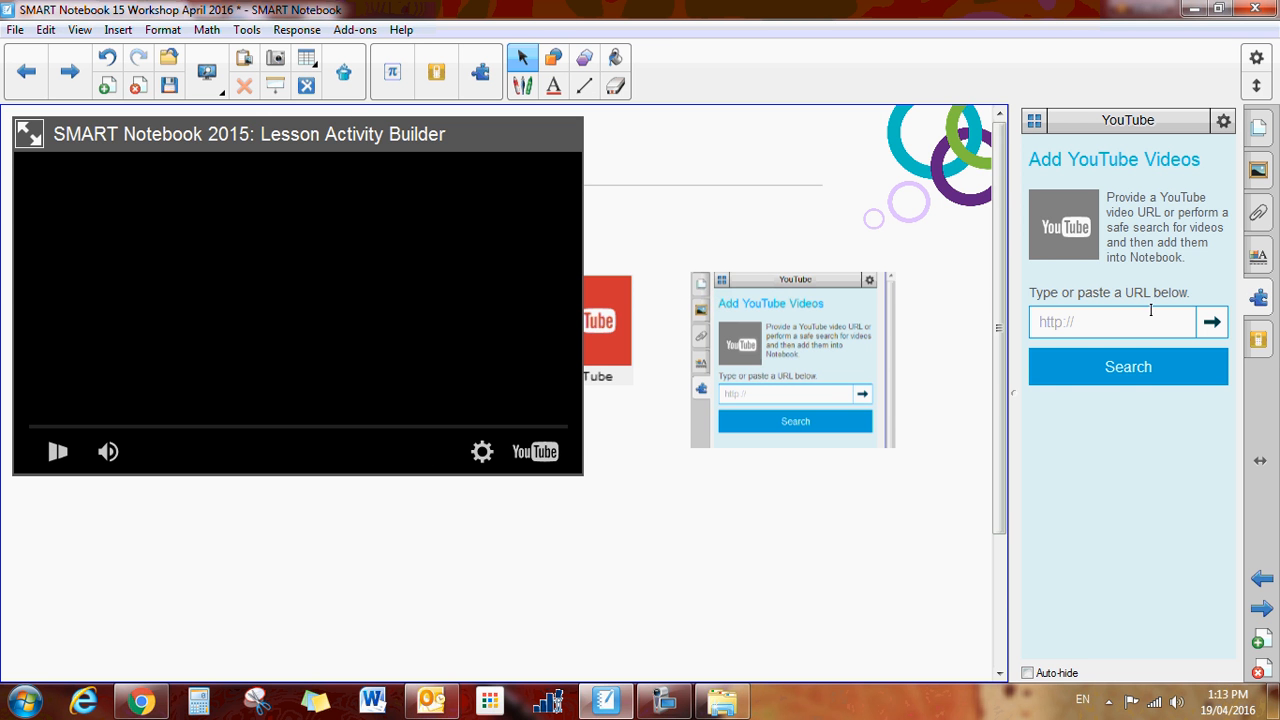
# Search the add-on for 'smart notebook 15' and insert the Lesson Activity Builder result.
pyautogui.click(1128, 366)
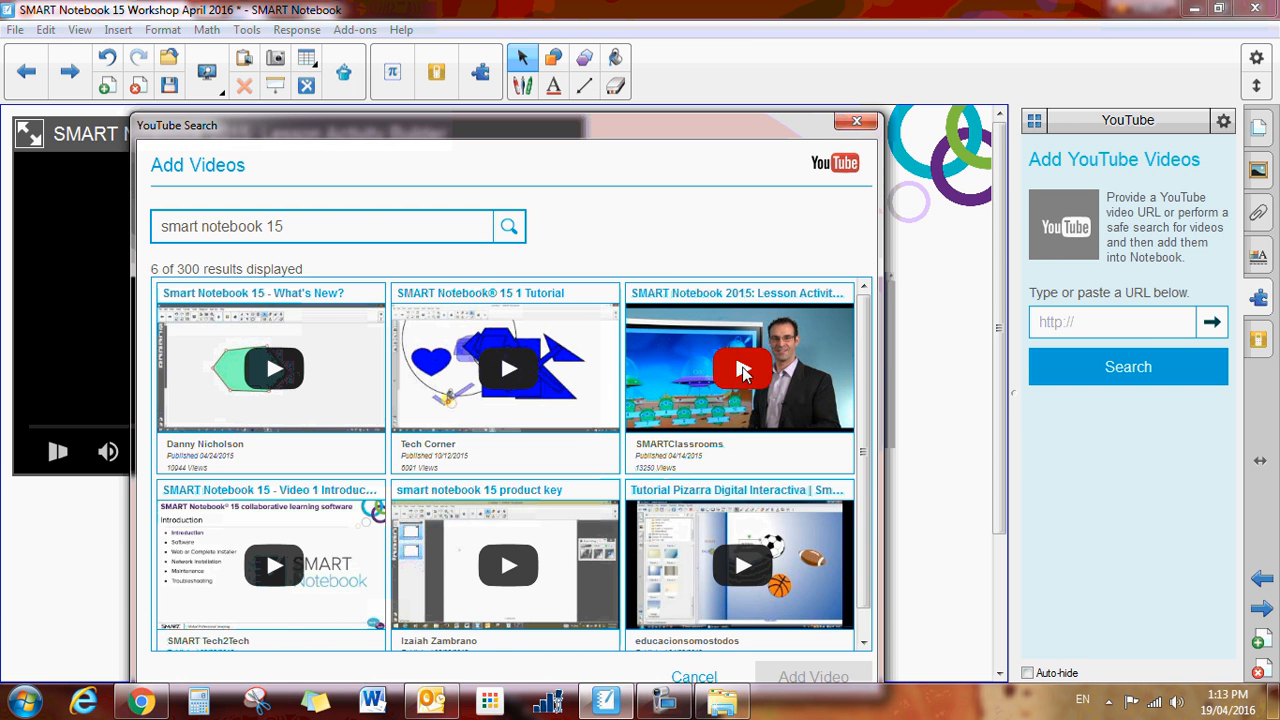
pyautogui.click(740, 368)
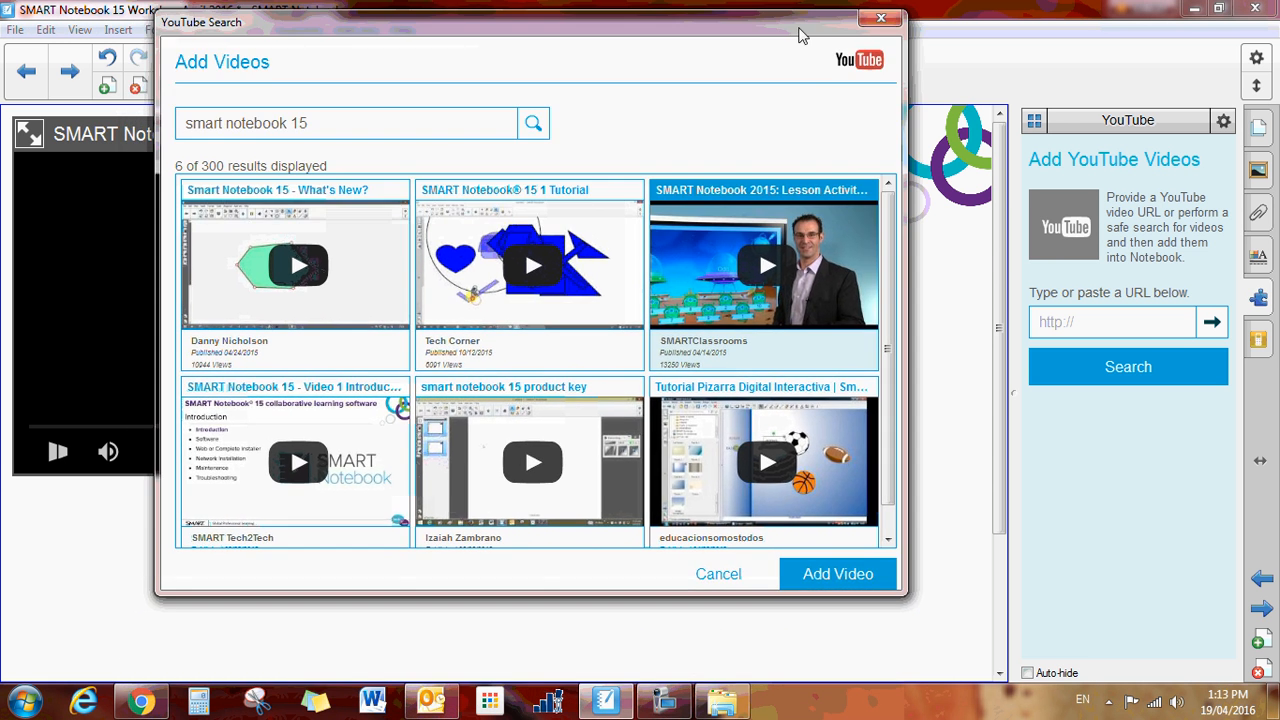
pyautogui.moveTo(884, 615)
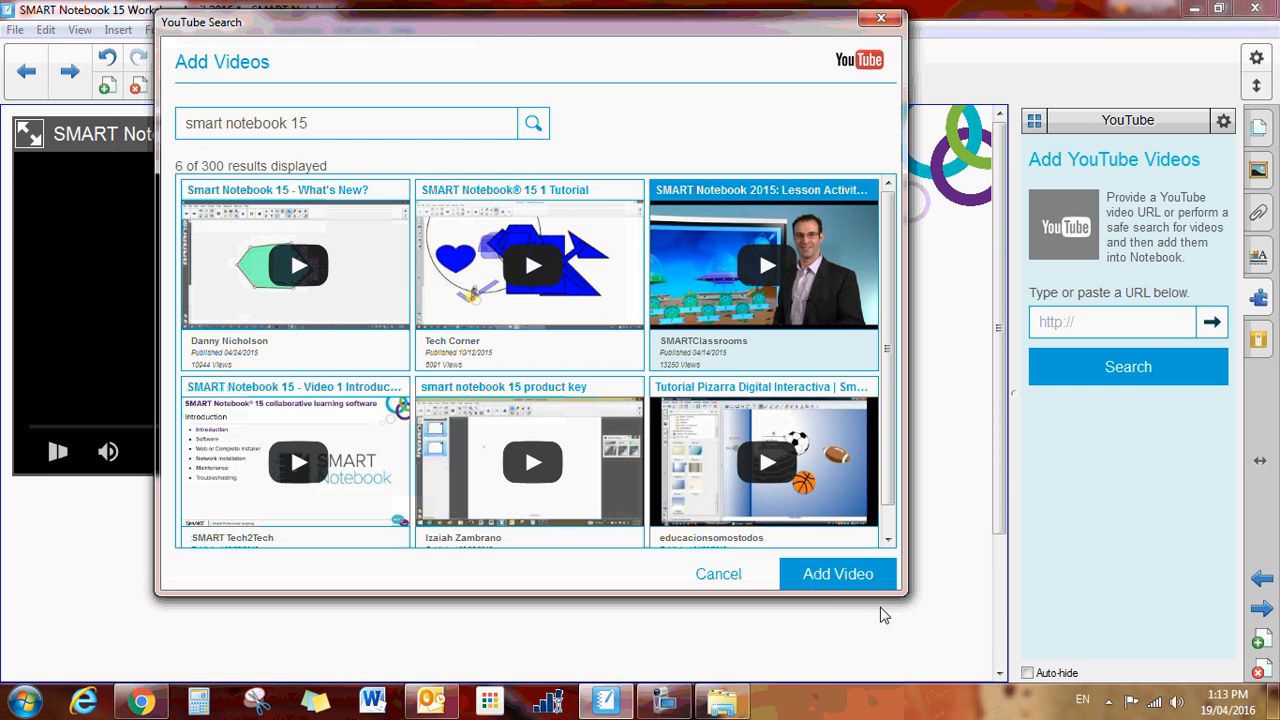
pyautogui.click(837, 573)
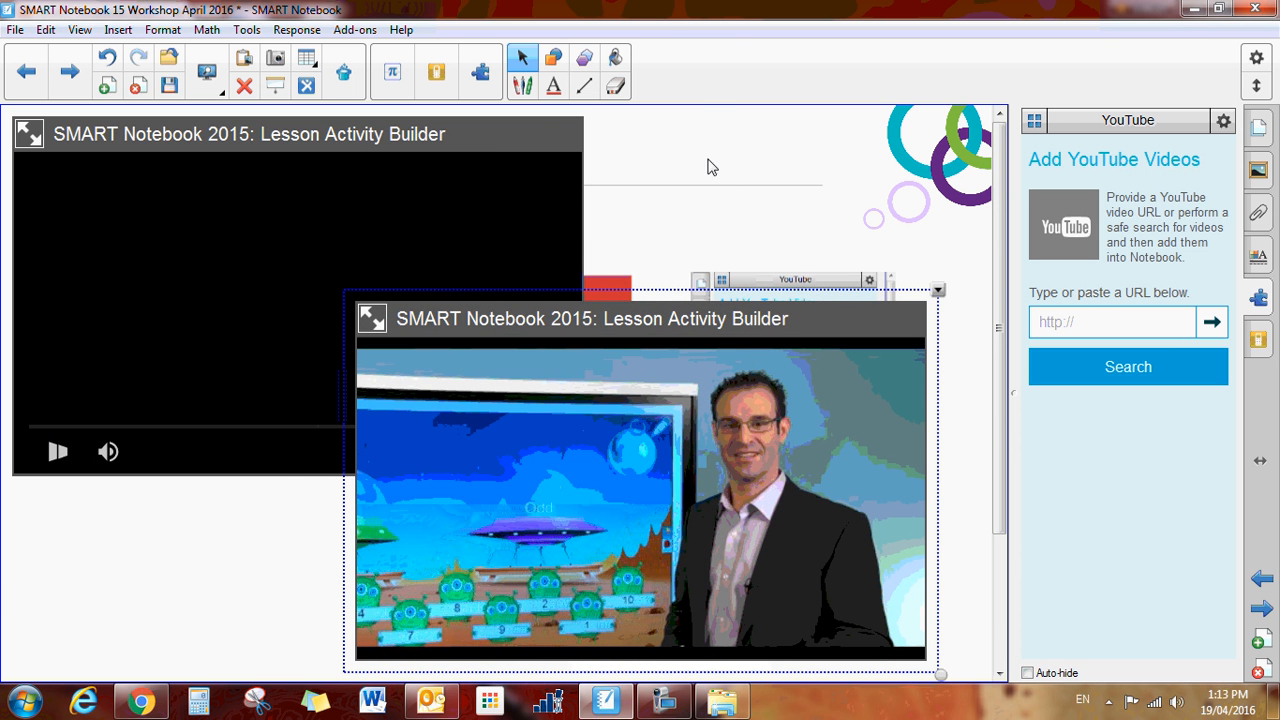
pyautogui.moveTo(737, 388)
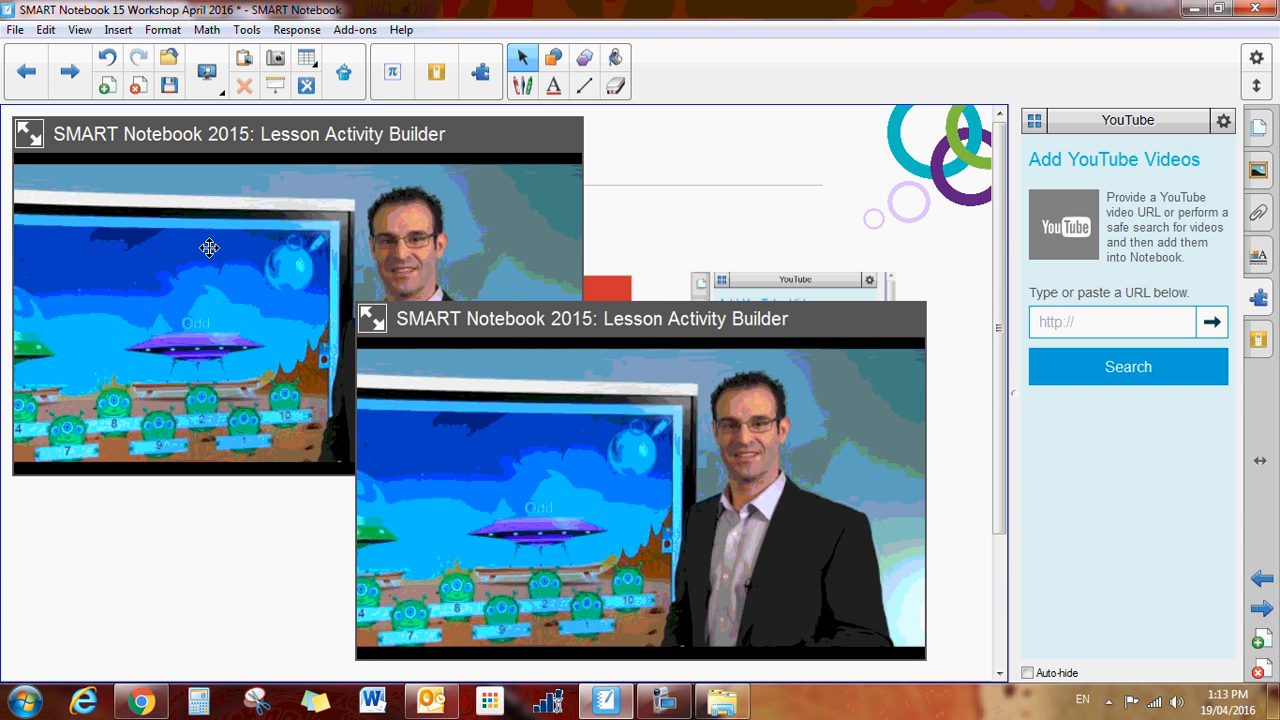
pyautogui.moveTo(780, 510)
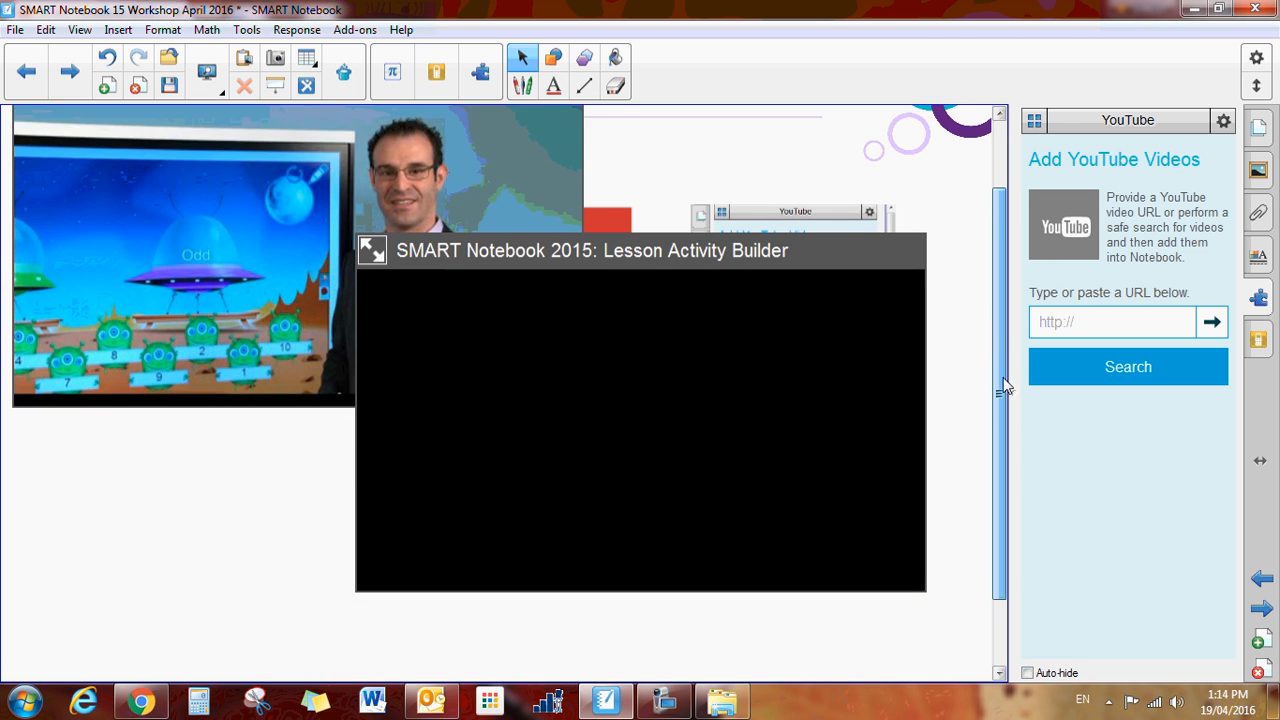
pyautogui.scroll(-3)
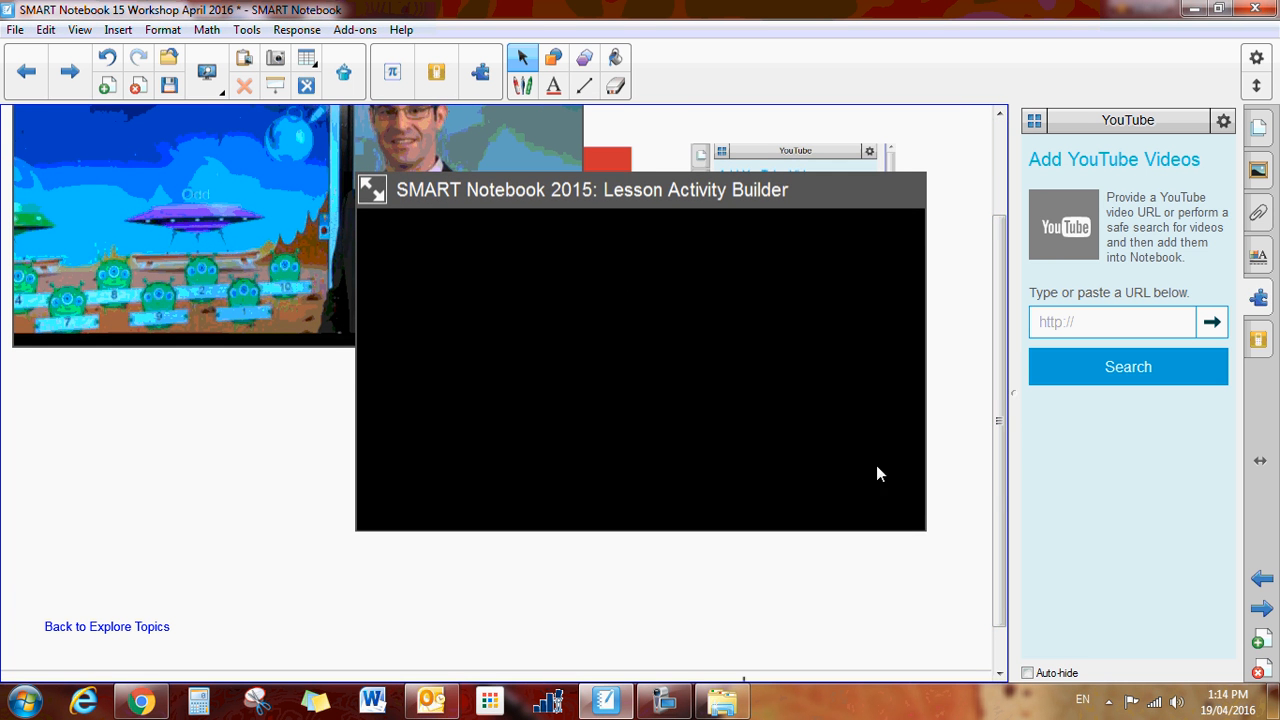
pyautogui.moveTo(513, 457)
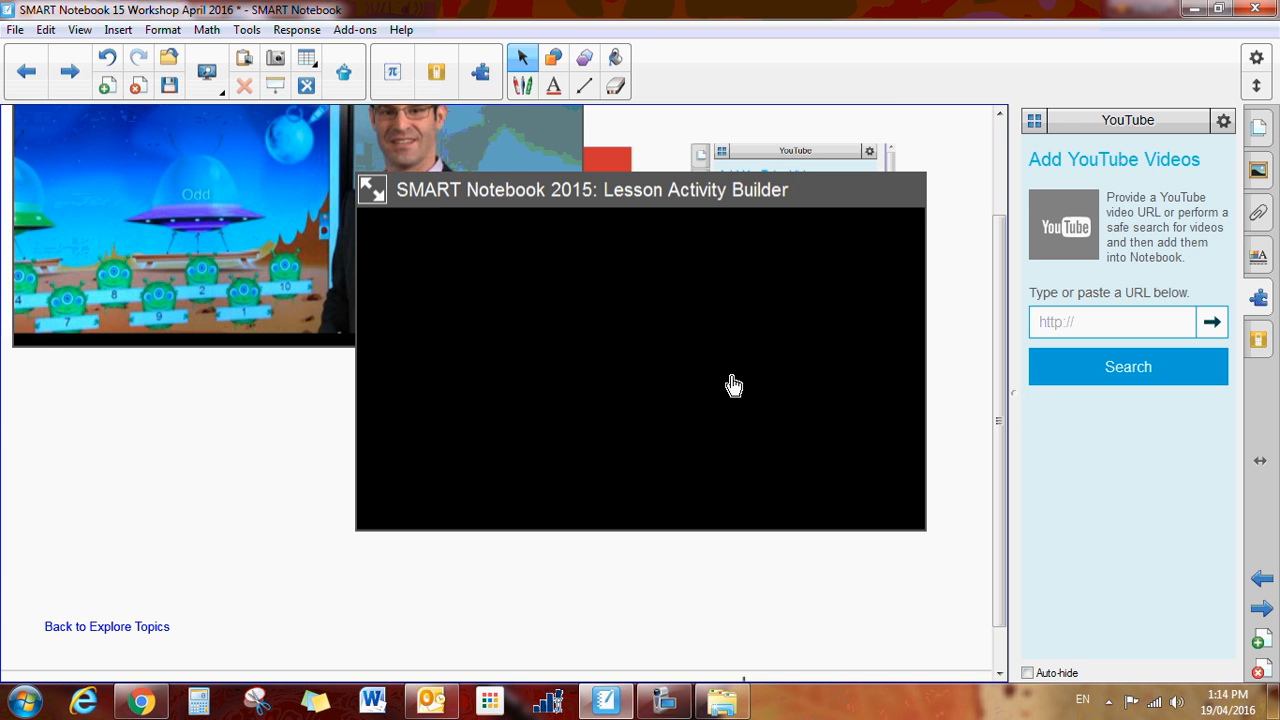
pyautogui.moveTo(901, 410)
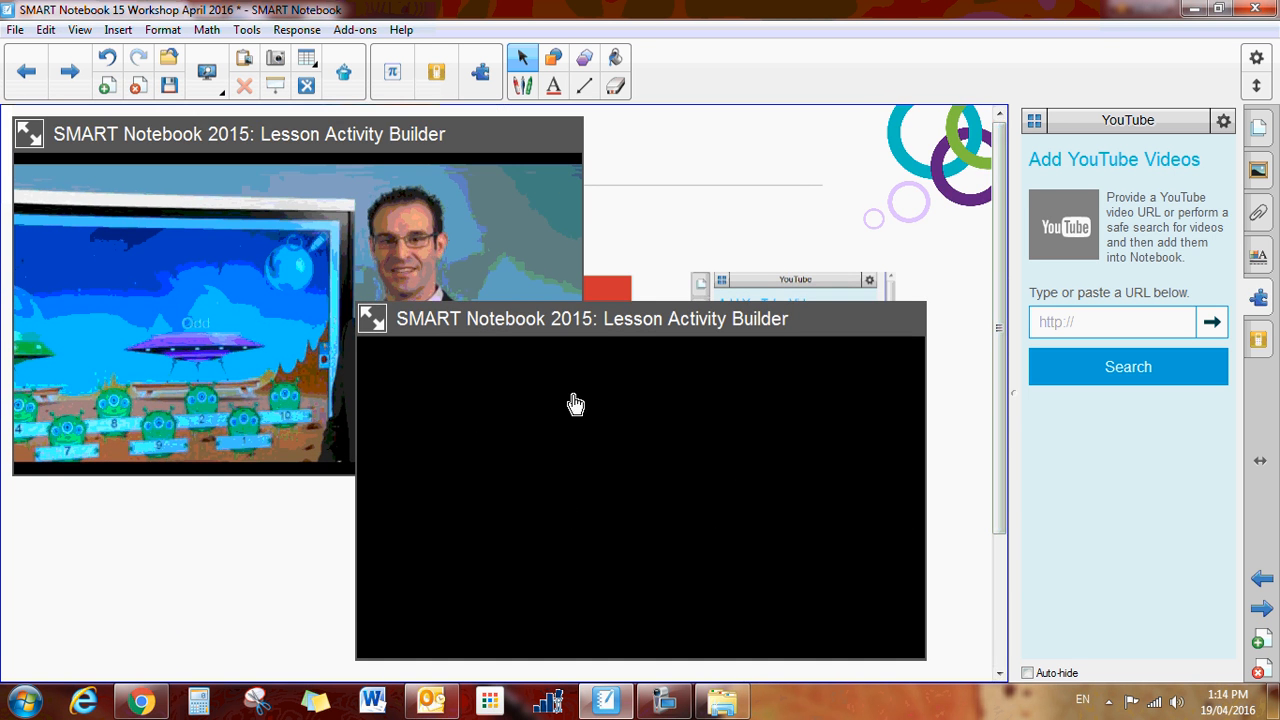
pyautogui.moveTo(629, 442)
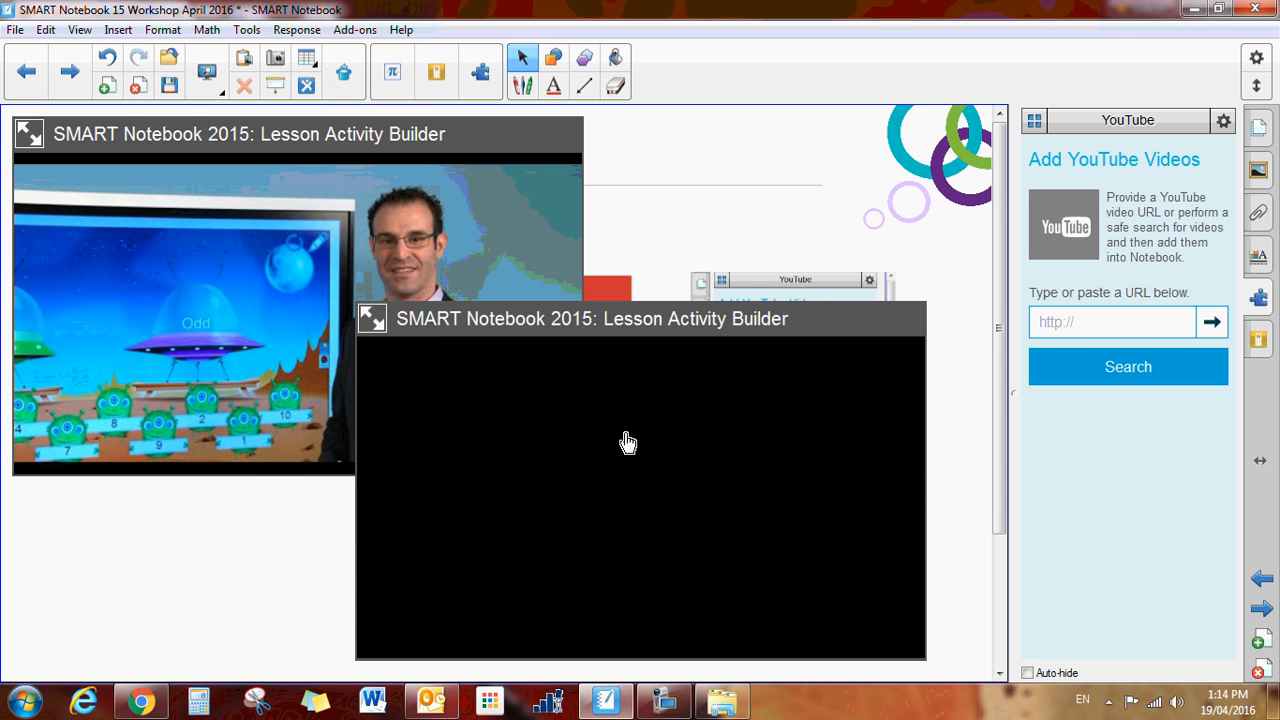
pyautogui.moveTo(643, 448)
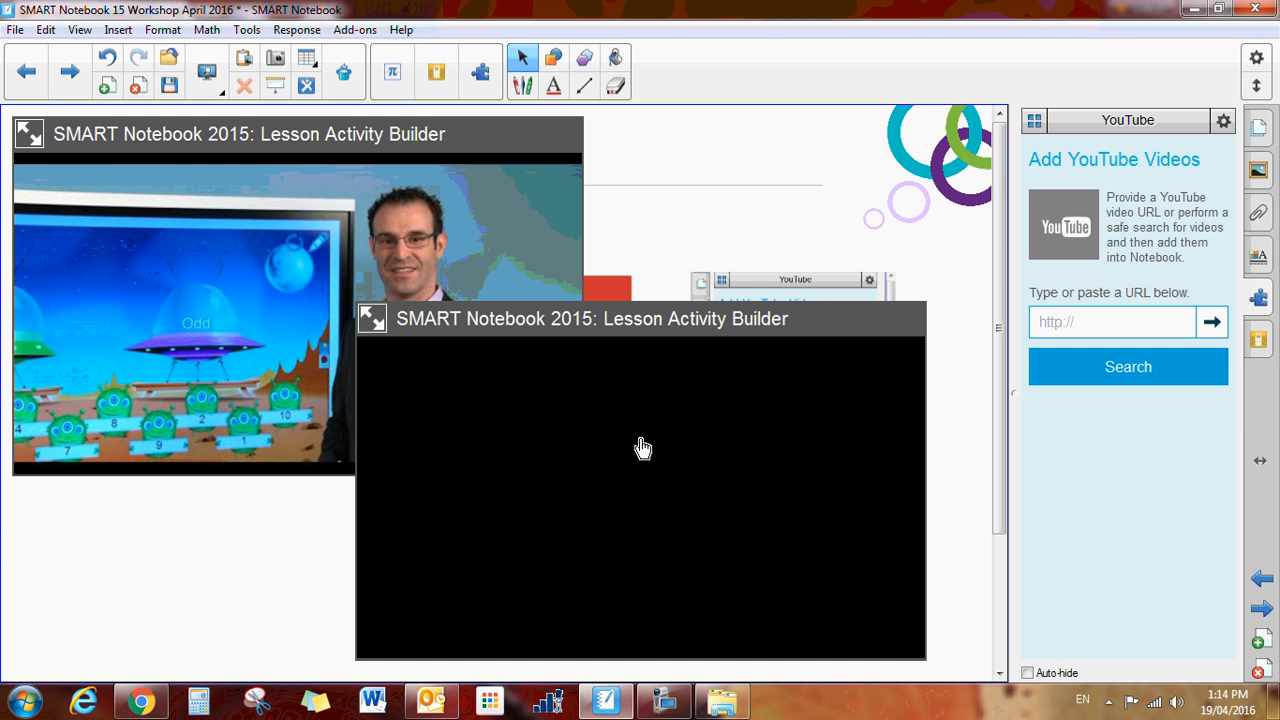